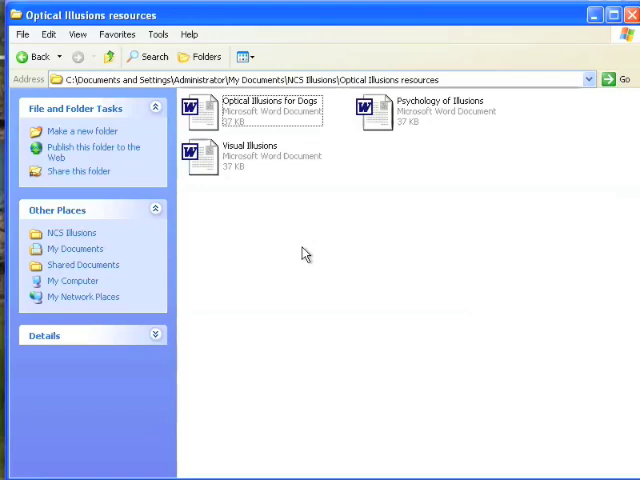
pyautogui.moveTo(168, 468)
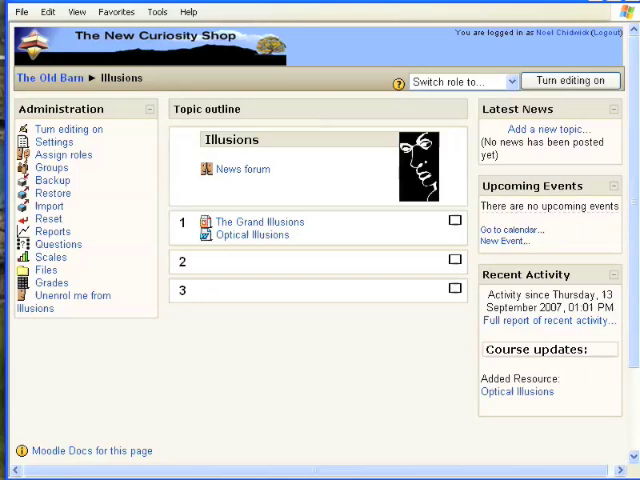
pyautogui.moveTo(121, 386)
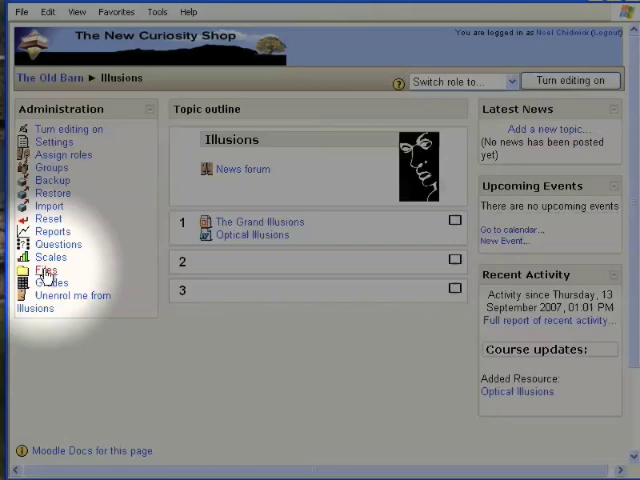
# Step: Open the Illusions course's Files area from the Administration block
pyautogui.click(45, 270)
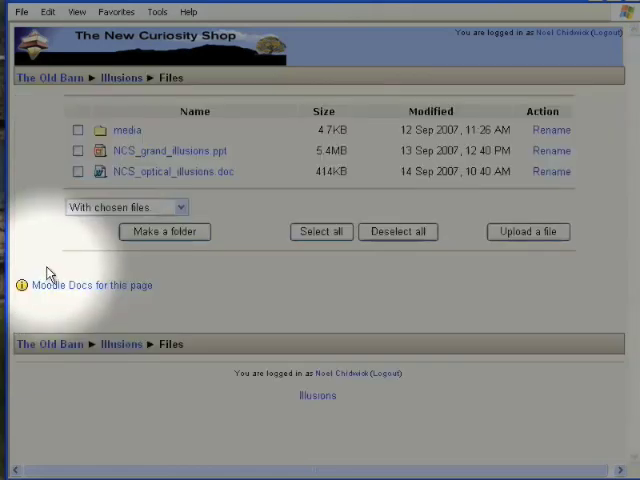
pyautogui.moveTo(70, 253)
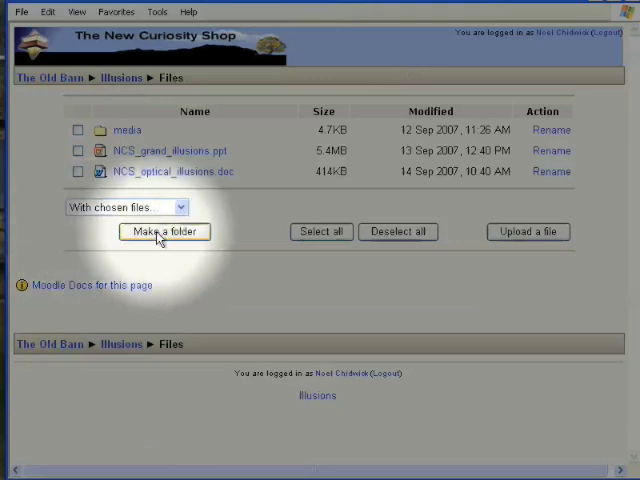
# Step: Create a folder named 'Optical Illusions Resources' in the course files
pyautogui.click(165, 231)
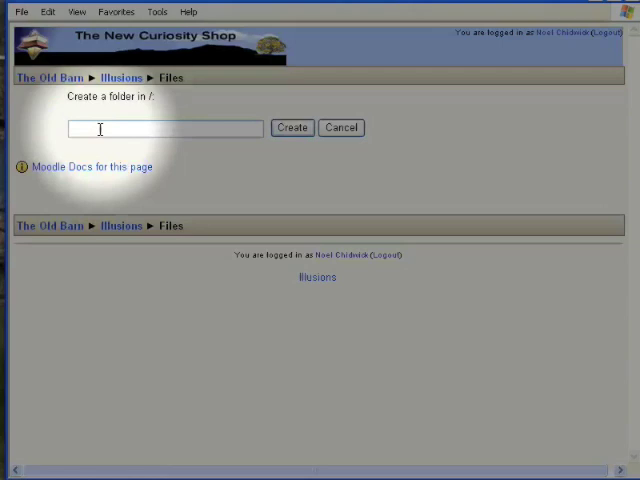
pyautogui.write('Optic')
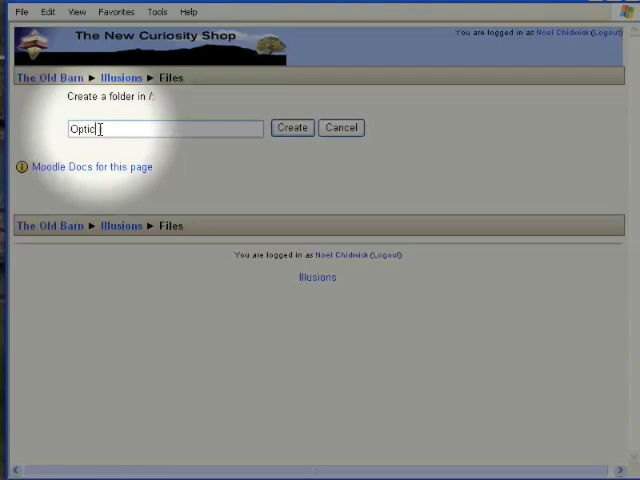
pyautogui.write('al')
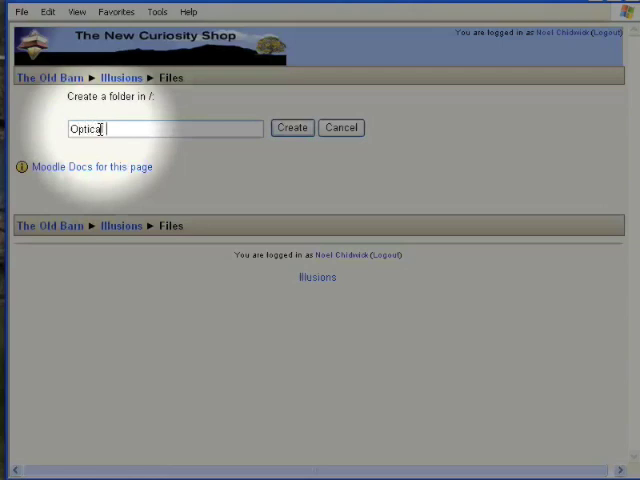
pyautogui.write('Illusions Resour')
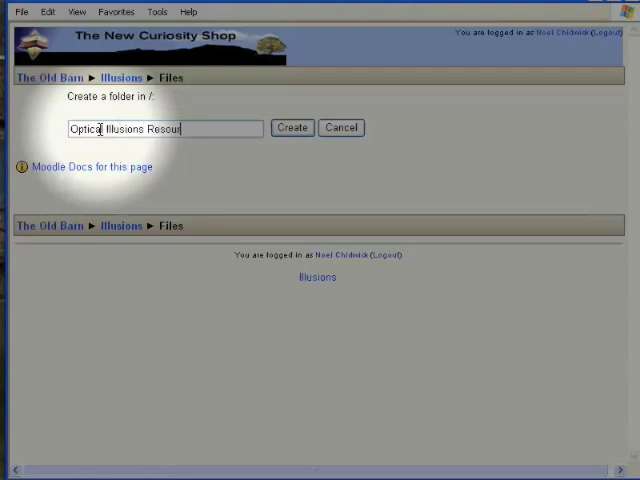
pyautogui.write('ces')
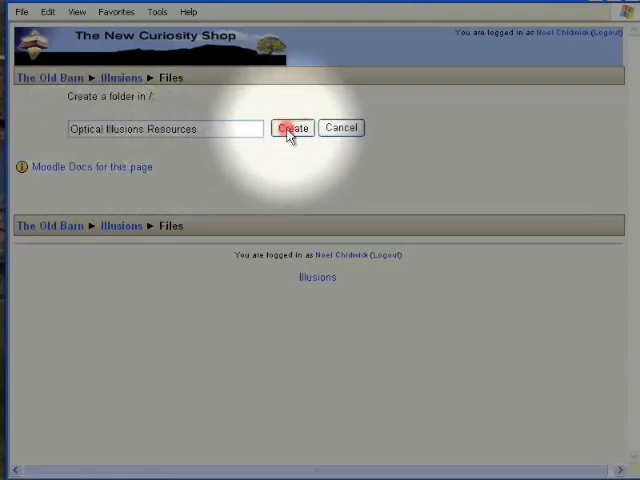
pyautogui.click(292, 128)
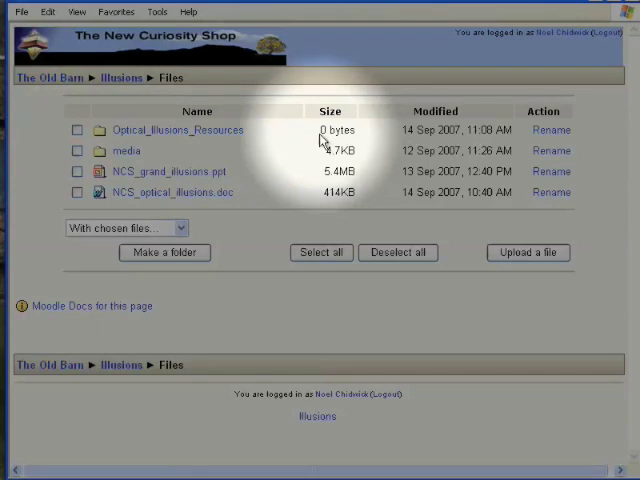
pyautogui.moveTo(250, 140)
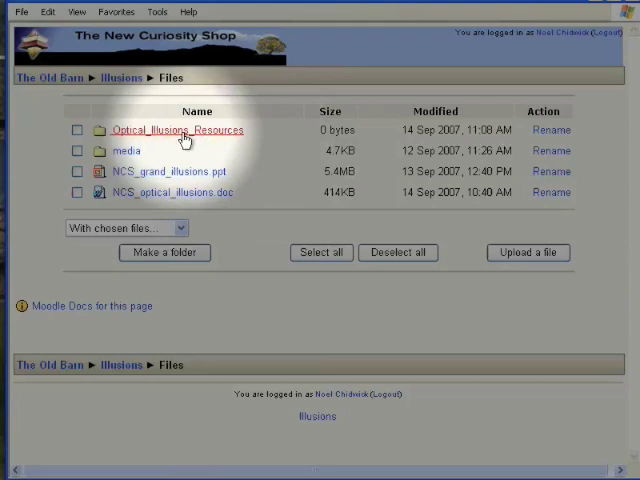
# Step: Upload 'Optical Illusions for Dogs' into the Optical_Illusions_Resources folder
pyautogui.click(177, 129)
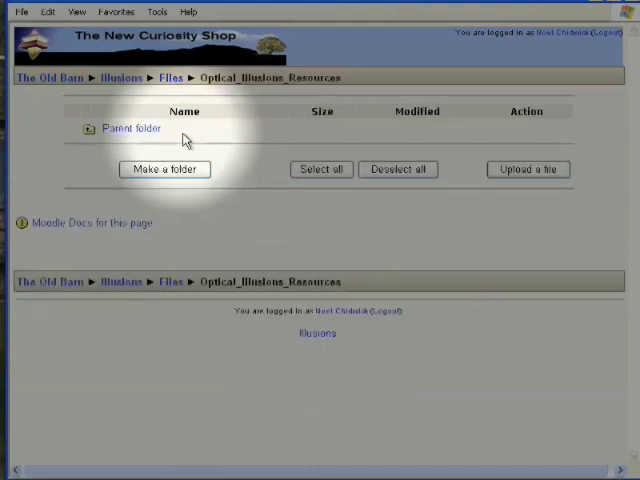
pyautogui.moveTo(237, 133)
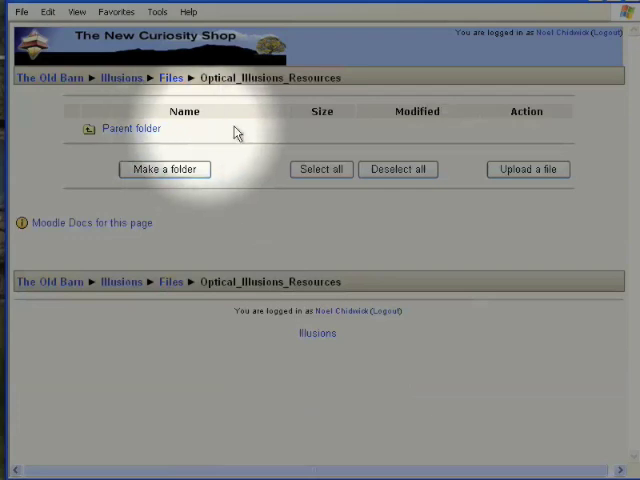
pyautogui.moveTo(460, 152)
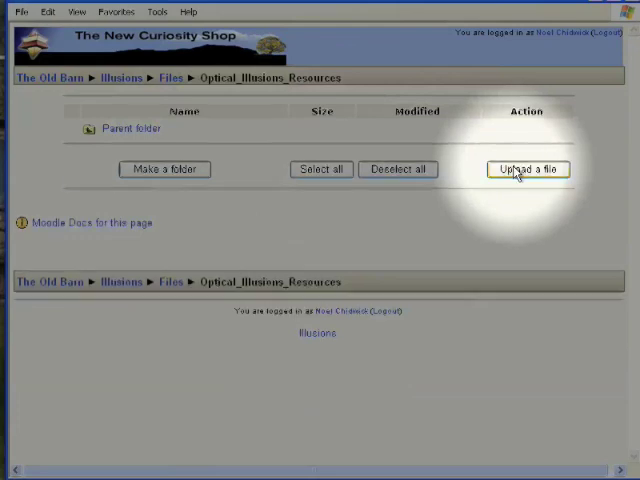
pyautogui.click(527, 169)
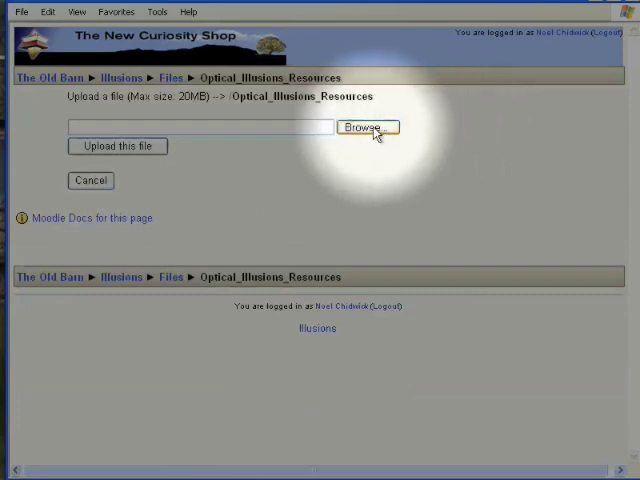
pyautogui.click(367, 127)
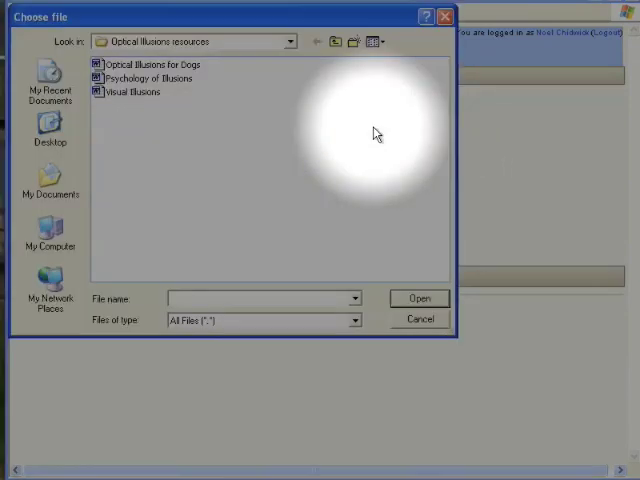
pyautogui.moveTo(268, 118)
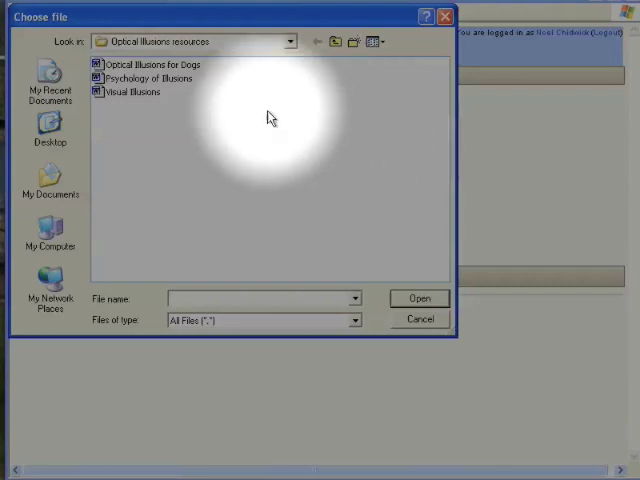
pyautogui.moveTo(183, 85)
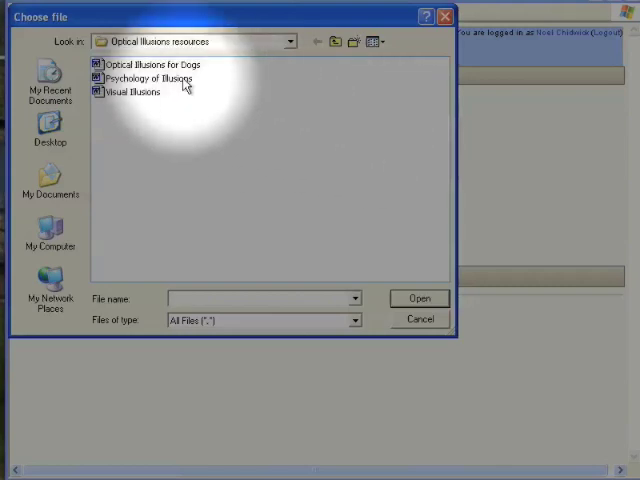
pyautogui.click(155, 64)
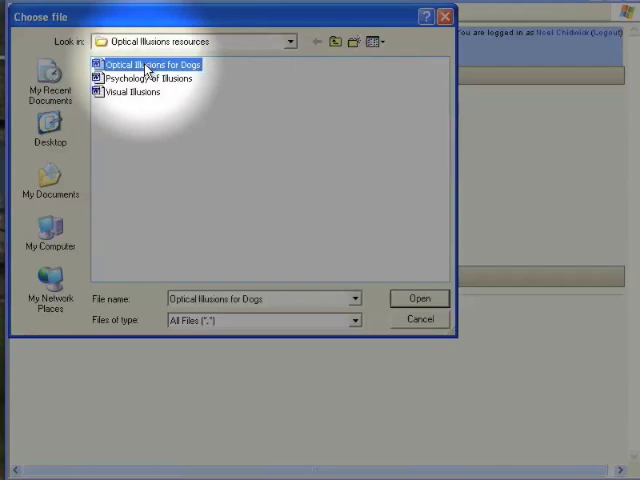
pyautogui.moveTo(310, 180)
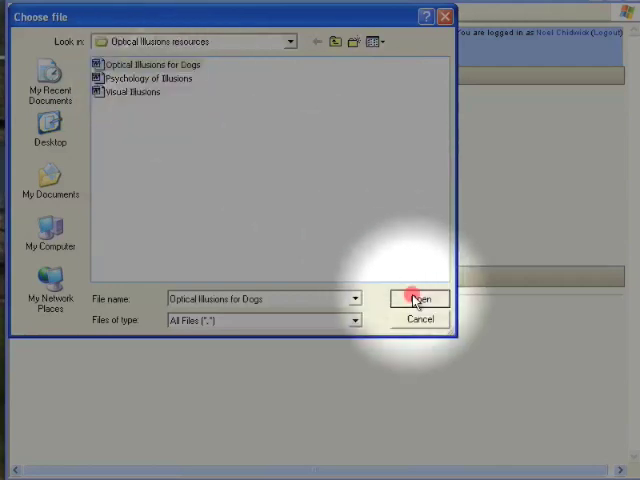
pyautogui.click(419, 299)
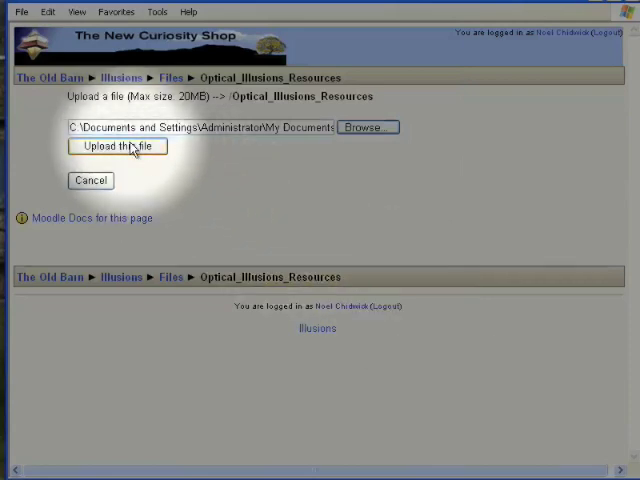
pyautogui.click(116, 146)
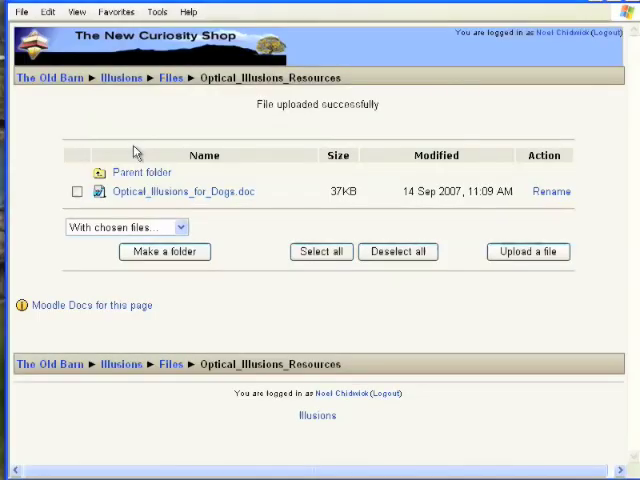
pyautogui.moveTo(229, 208)
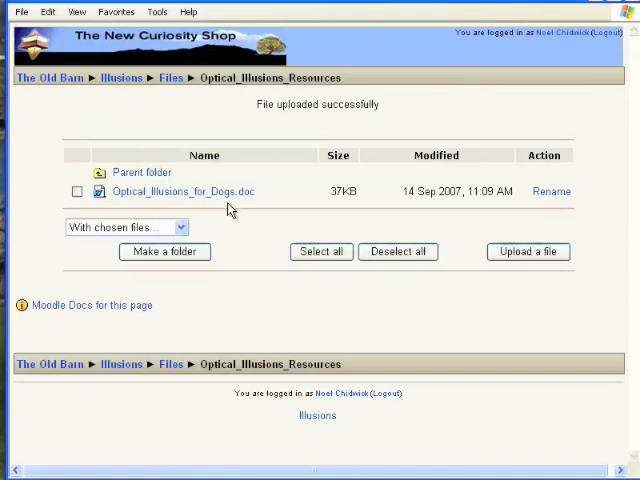
pyautogui.moveTo(389, 213)
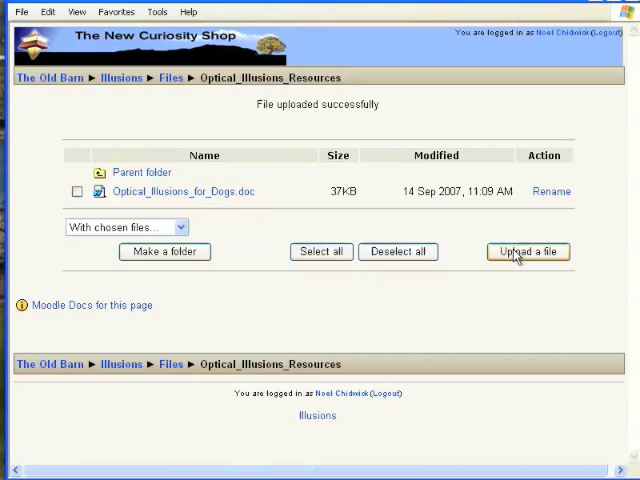
# Step: Upload 'Psychology of Illusions' into the same folder as the second file
pyautogui.click(528, 251)
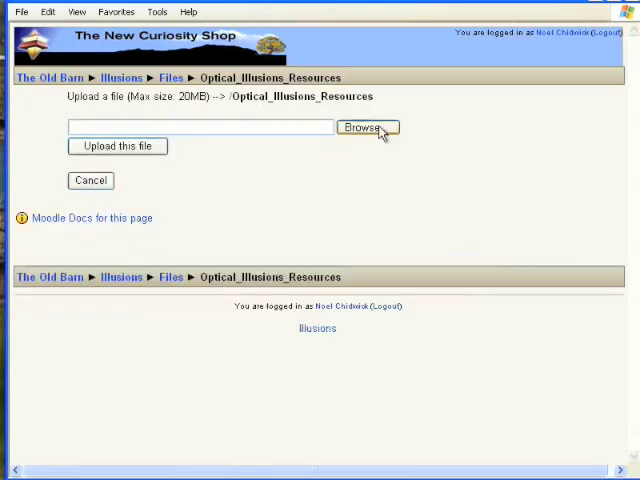
pyautogui.click(366, 128)
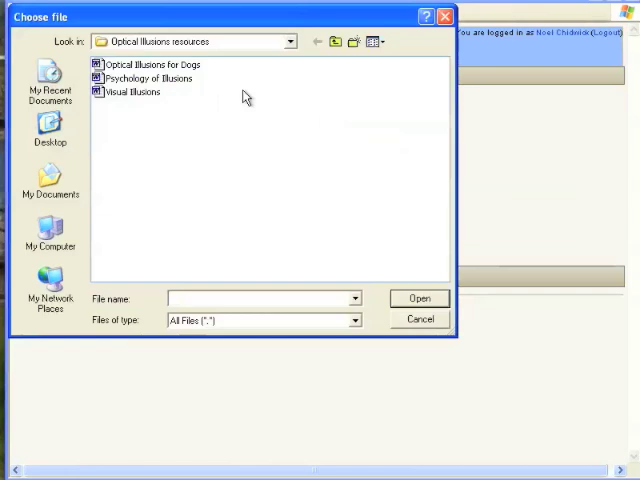
pyautogui.click(148, 78)
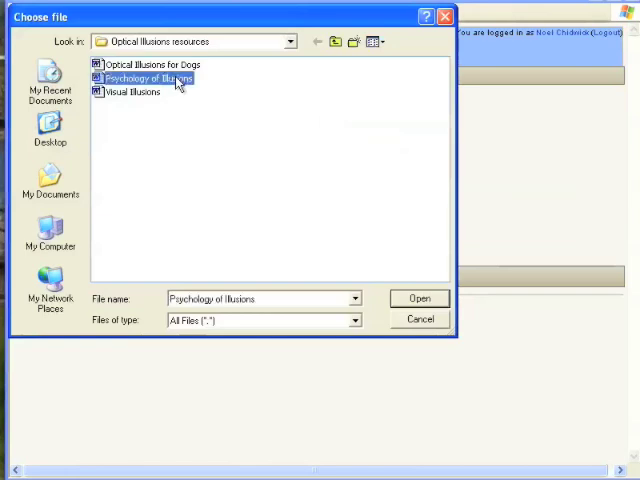
pyautogui.moveTo(328, 187)
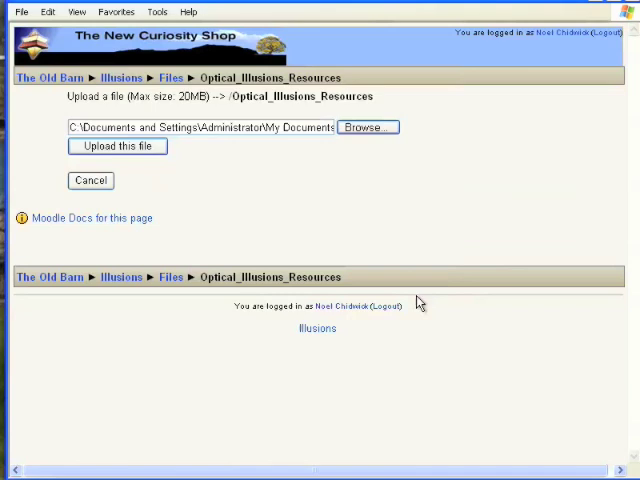
pyautogui.moveTo(207, 209)
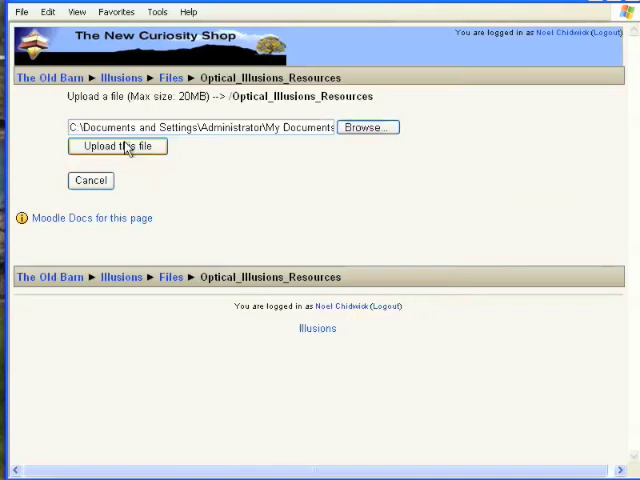
pyautogui.click(117, 146)
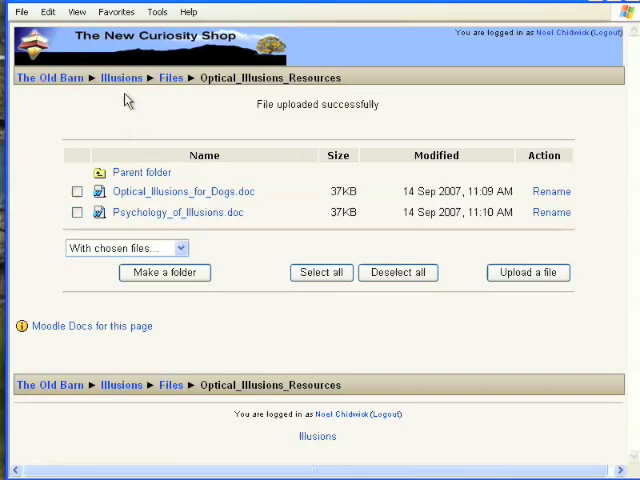
pyautogui.moveTo(122, 78)
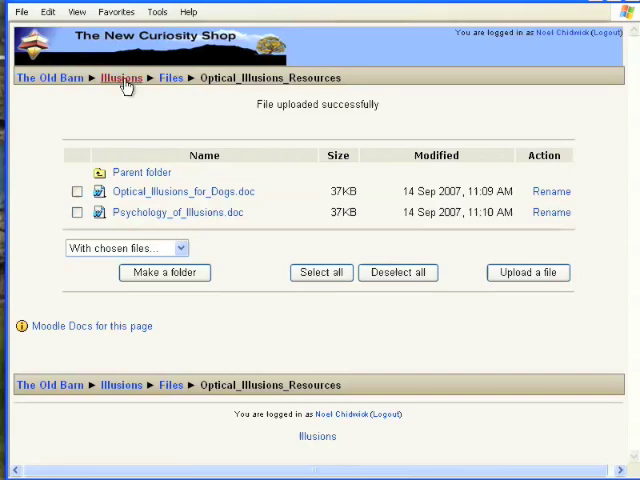
# Step: Return to the Illusions course page through the breadcrumb
pyautogui.click(121, 78)
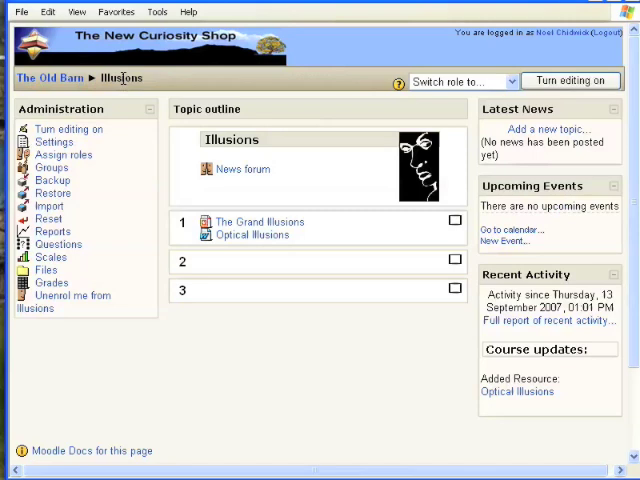
pyautogui.moveTo(247, 97)
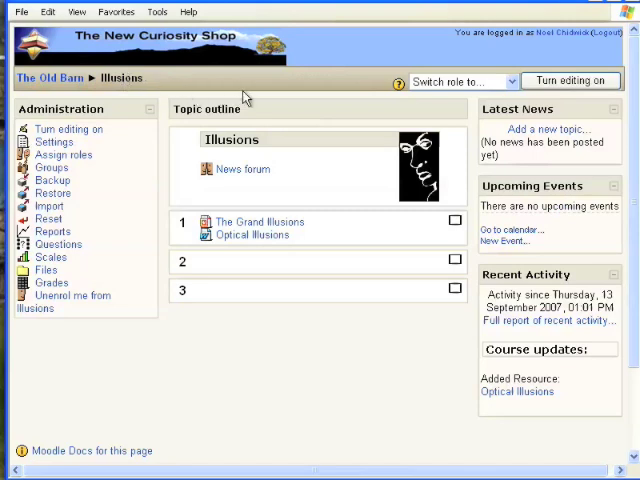
pyautogui.moveTo(324, 102)
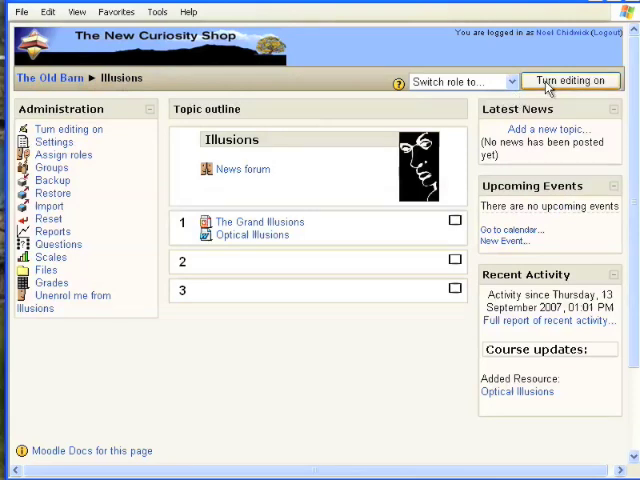
# Step: Turn editing on and add a 'Display a directory' resource to topic 1
pyautogui.click(570, 80)
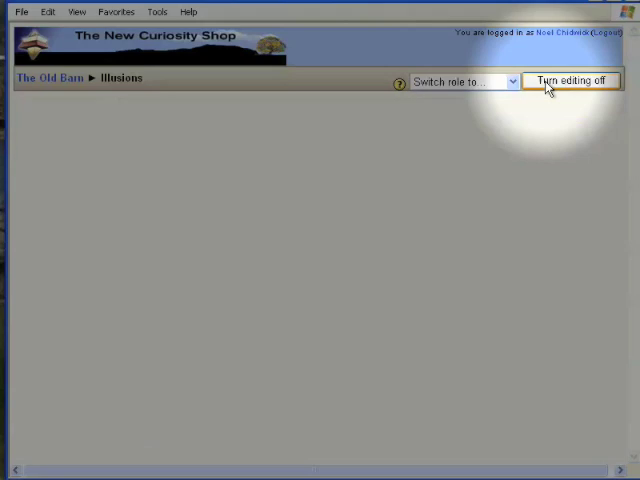
pyautogui.click(570, 80)
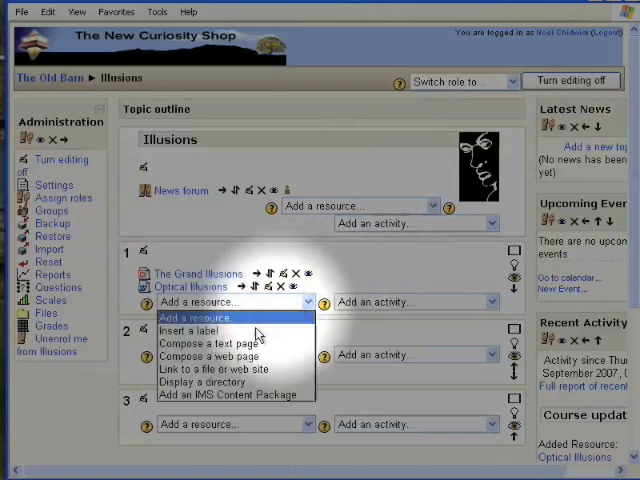
pyautogui.moveTo(232, 382)
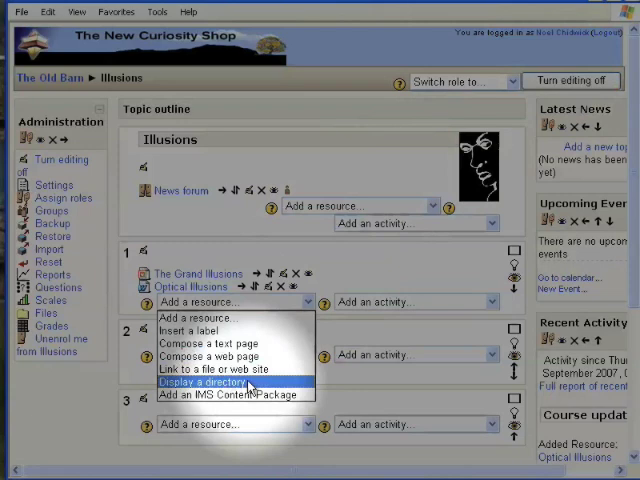
pyautogui.click(210, 381)
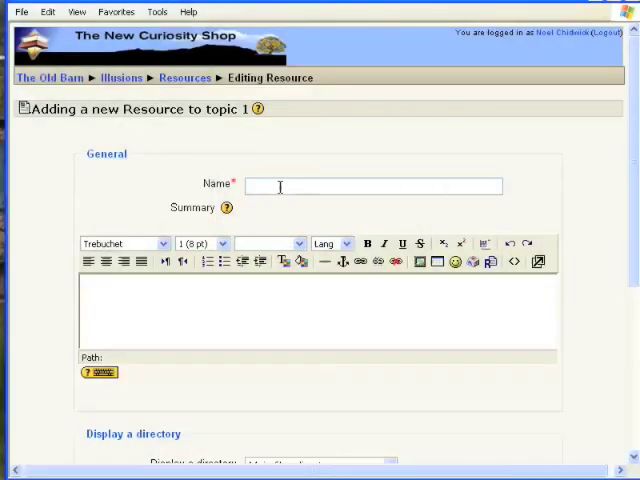
# Step: Name the resource 'Optical Illusions Resources' with summary 'More resources on optical illusions'
pyautogui.write('Opt')
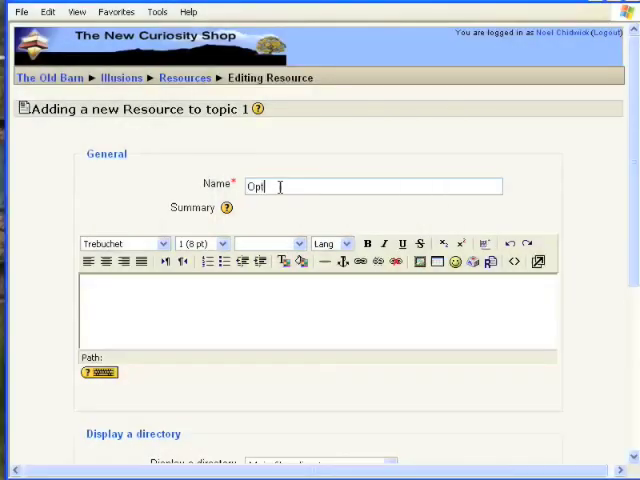
pyautogui.write('ical')
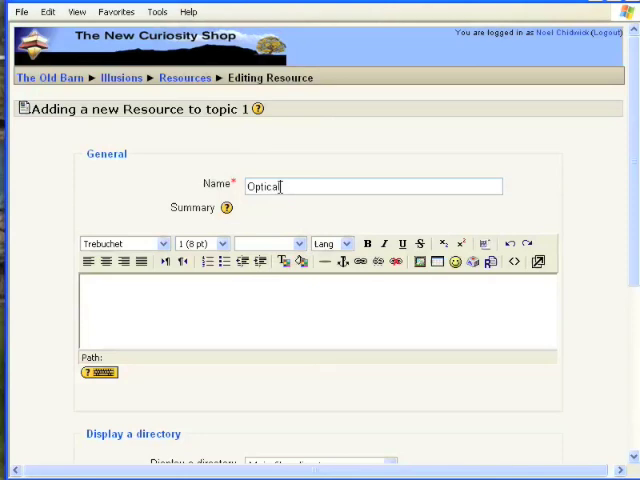
pyautogui.write('Illusions Resources')
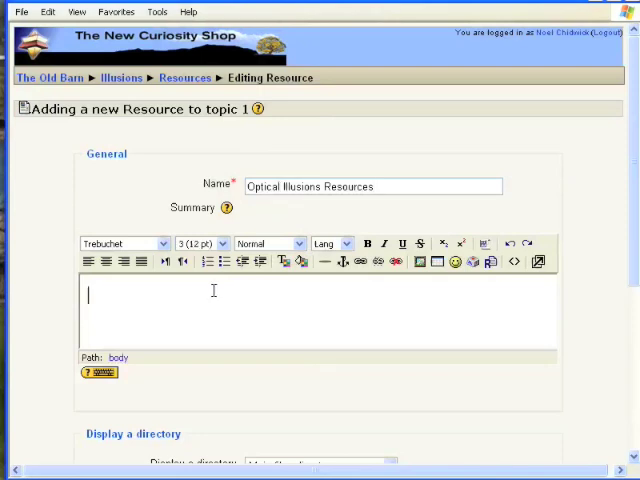
pyautogui.write('More resou')
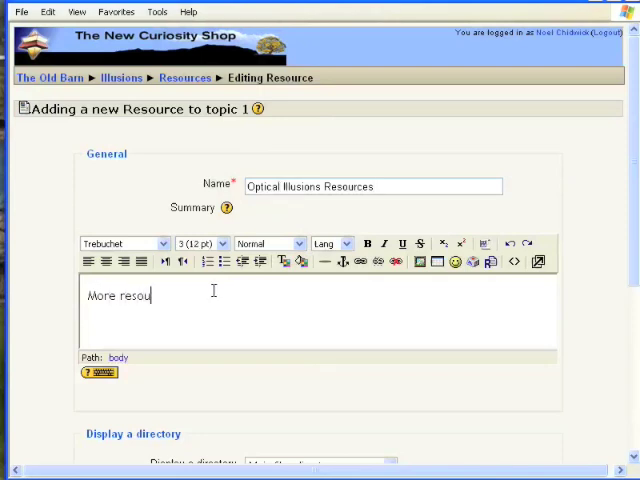
pyautogui.write('rces')
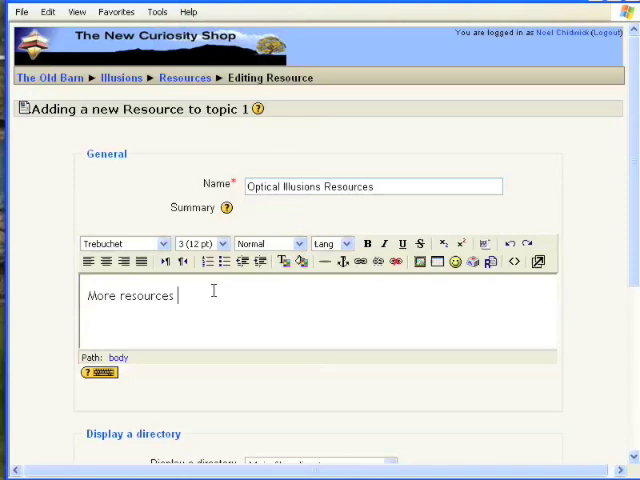
pyautogui.write('on opti')
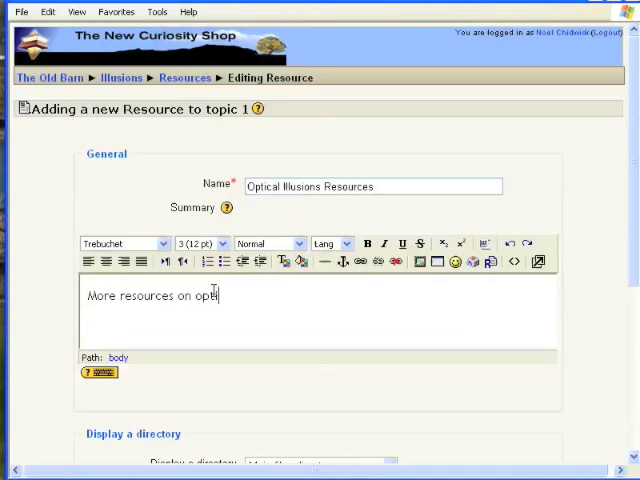
pyautogui.write('cal illu')
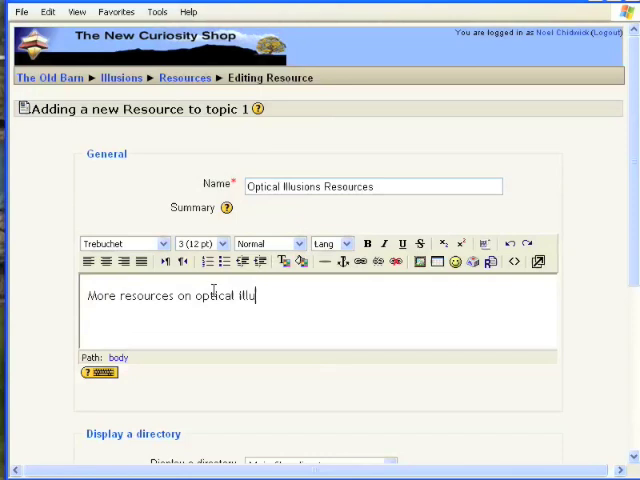
pyautogui.write('sions')
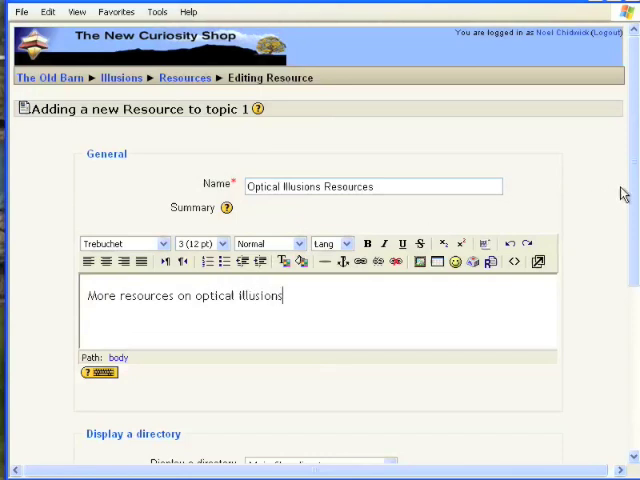
pyautogui.scroll(-3)
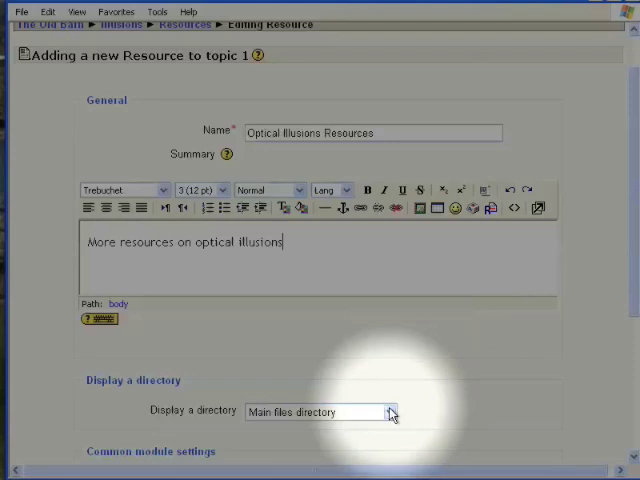
# Step: Point the resource at the Optical_Illusions_Resources folder, keep it visible, and save
pyautogui.click(385, 411)
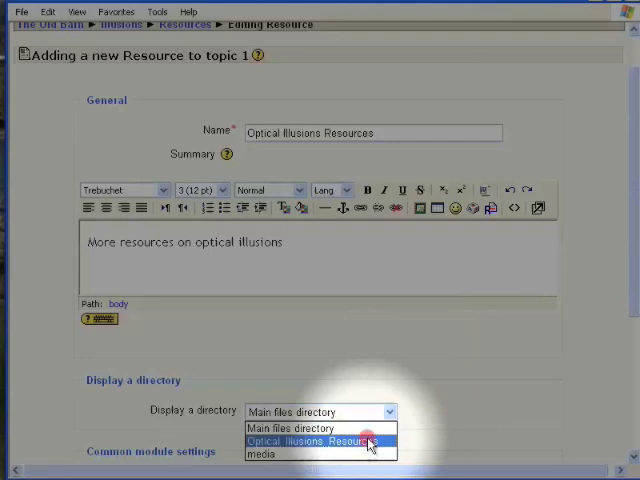
pyautogui.click(320, 442)
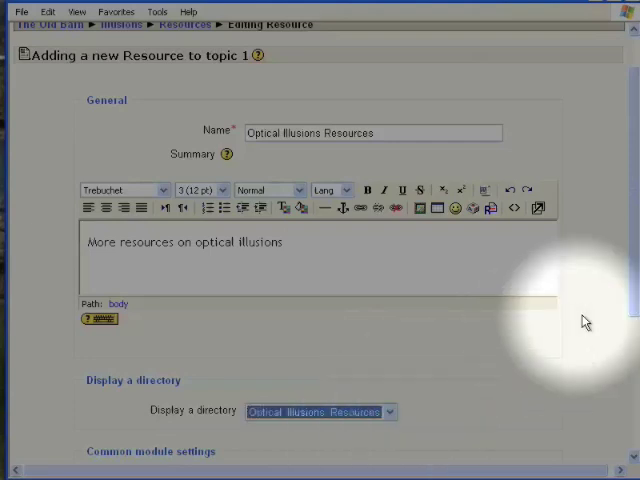
pyautogui.scroll(-3)
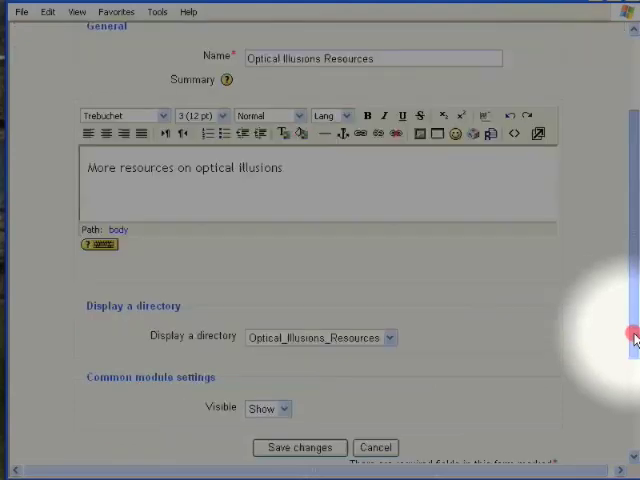
pyautogui.scroll(-3)
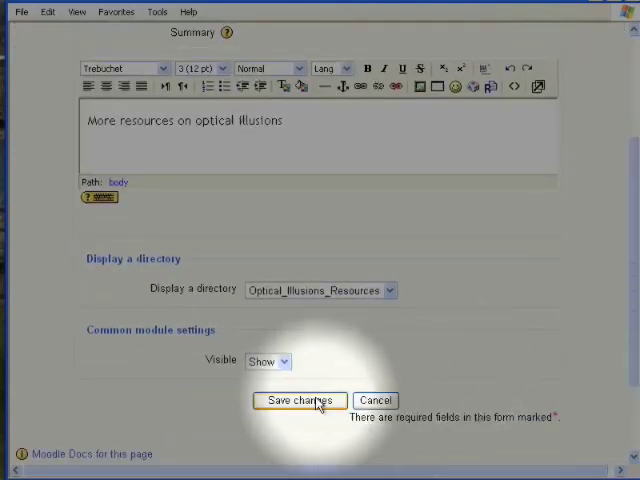
pyautogui.click(298, 400)
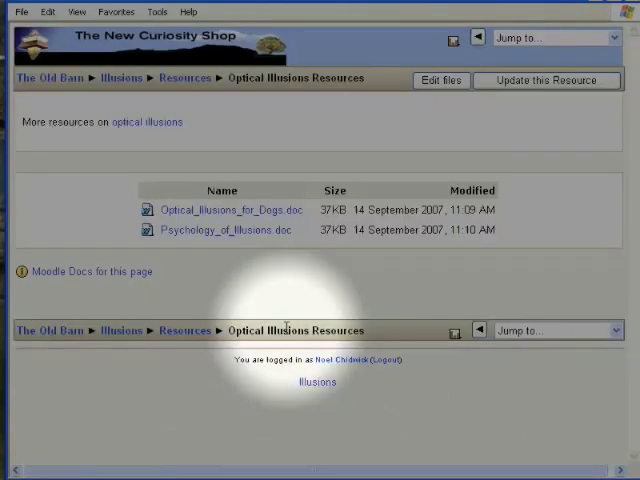
pyautogui.moveTo(135, 100)
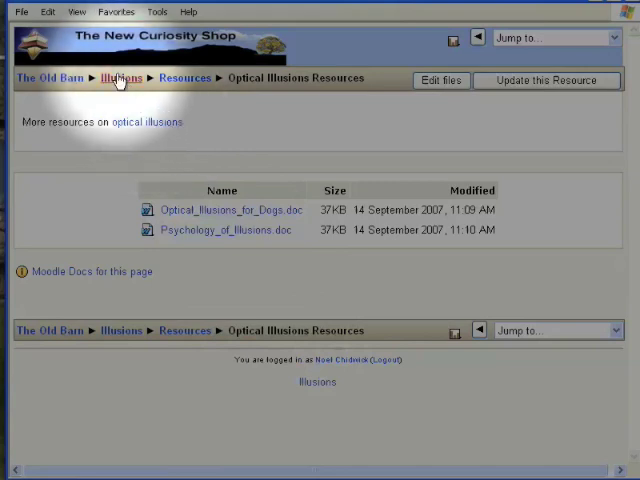
# Step: Turn editing off and open the Optical Illusions Resources directory from Topic 1
pyautogui.click(120, 78)
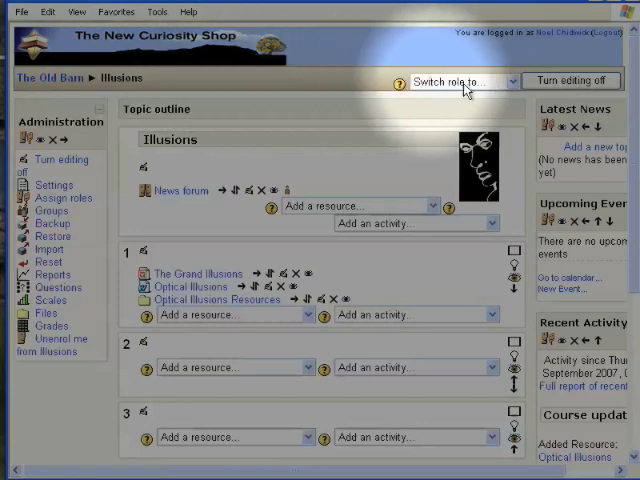
pyautogui.click(571, 80)
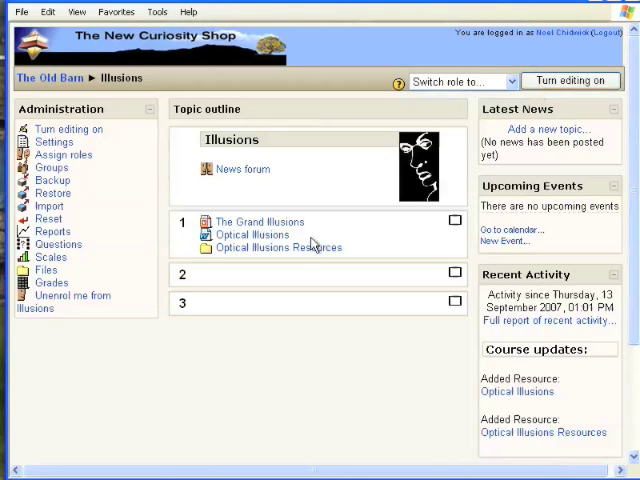
pyautogui.moveTo(310, 247)
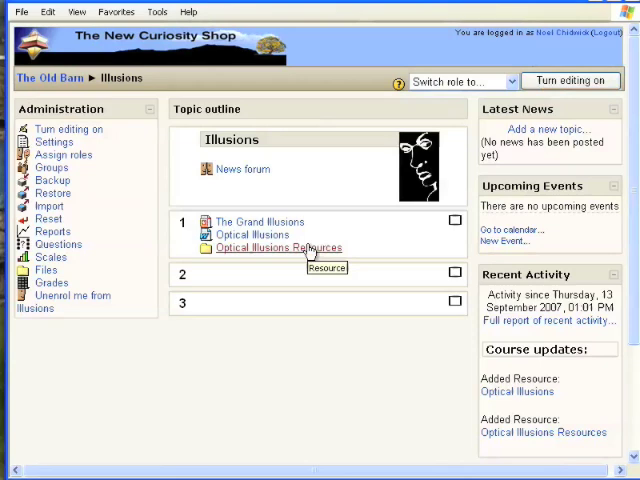
pyautogui.click(278, 247)
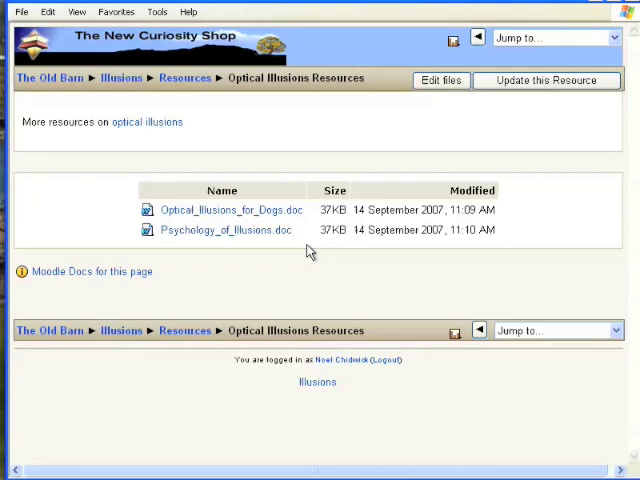
pyautogui.moveTo(227, 168)
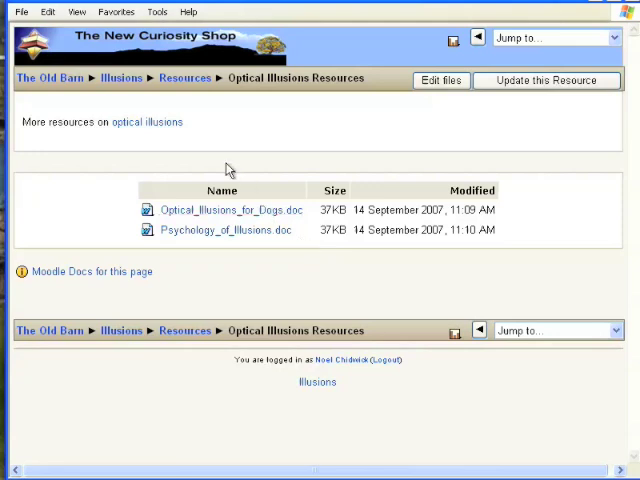
pyautogui.moveTo(121, 78)
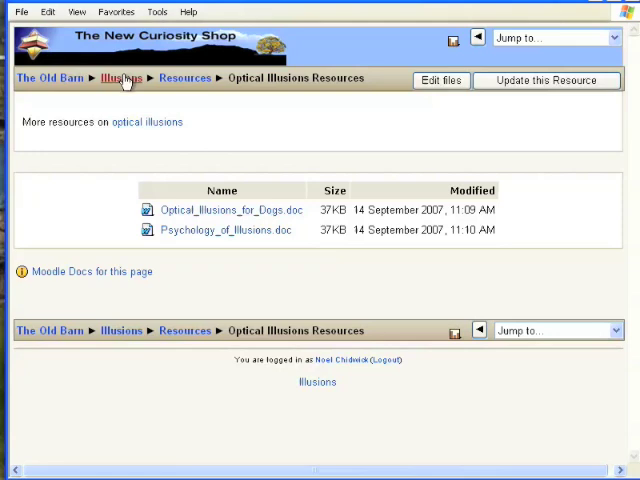
# Step: Reopen the course Files area and view the Optical_Illusions_Resources folder's two documents
pyautogui.click(120, 78)
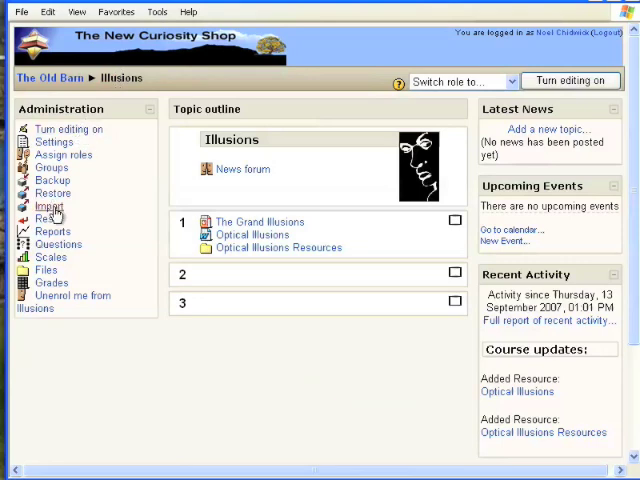
pyautogui.moveTo(48, 278)
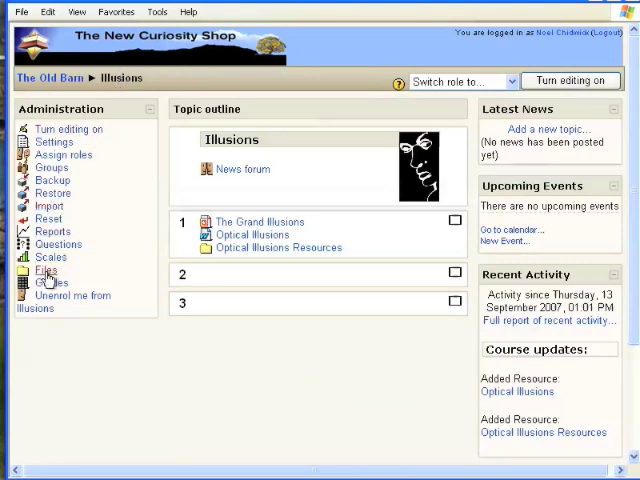
pyautogui.click(45, 270)
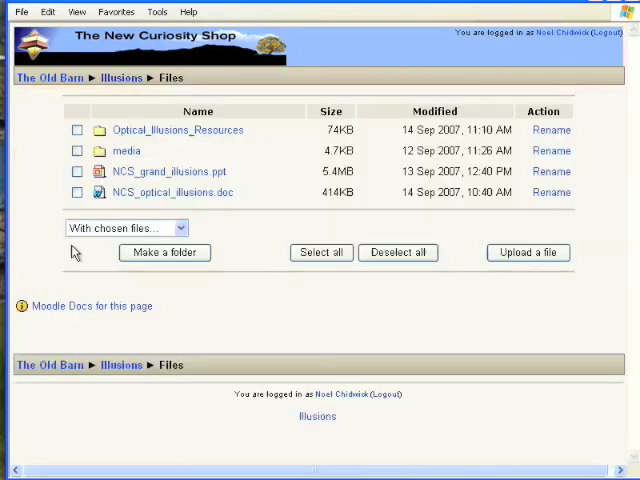
pyautogui.moveTo(190, 145)
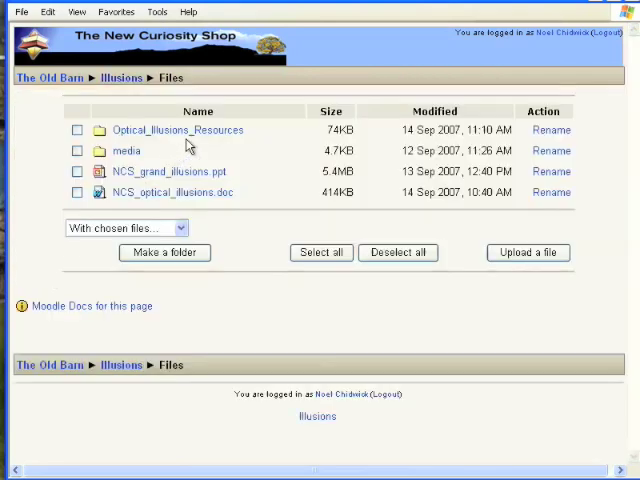
pyautogui.moveTo(177, 130)
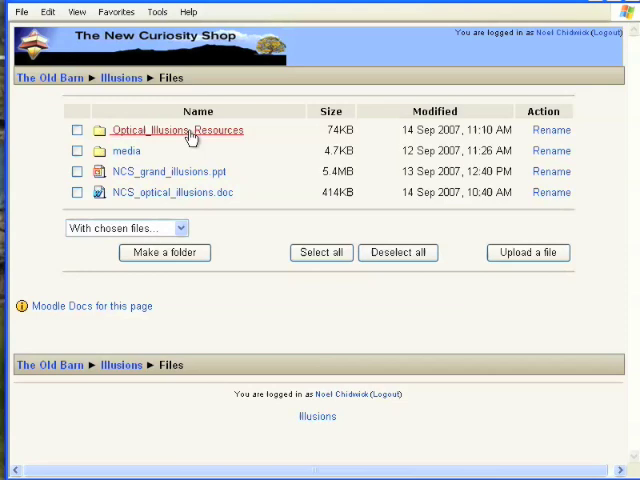
pyautogui.click(177, 130)
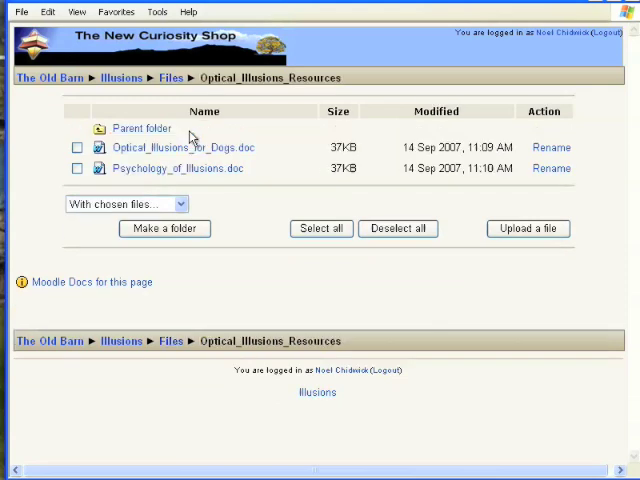
pyautogui.moveTo(528, 228)
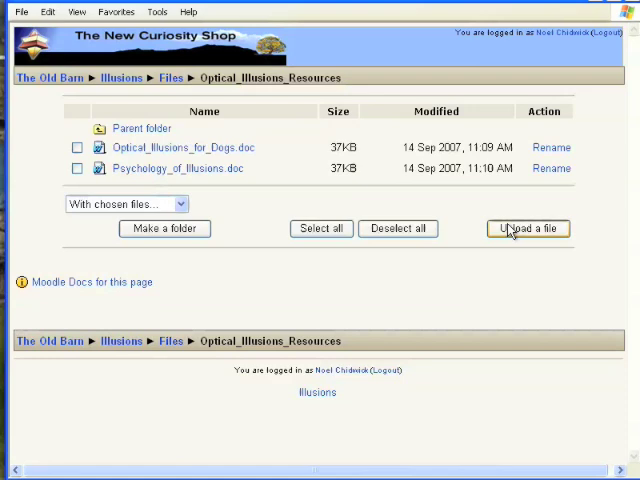
# Step: Upload Visual_Illusions.doc from the computer into the Optical_Illusions_Resources folder
pyautogui.click(528, 228)
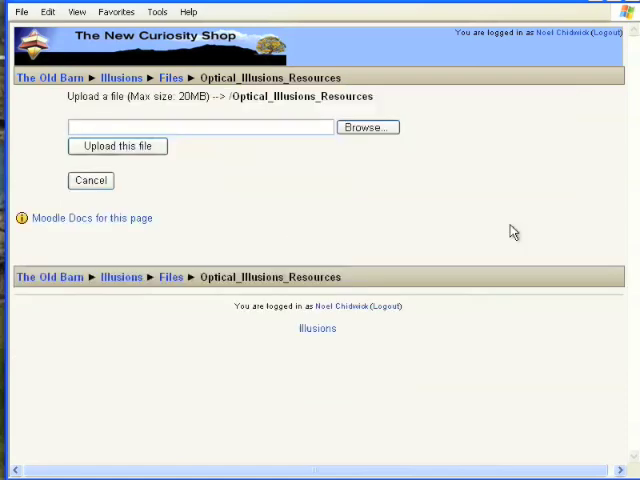
pyautogui.click(367, 127)
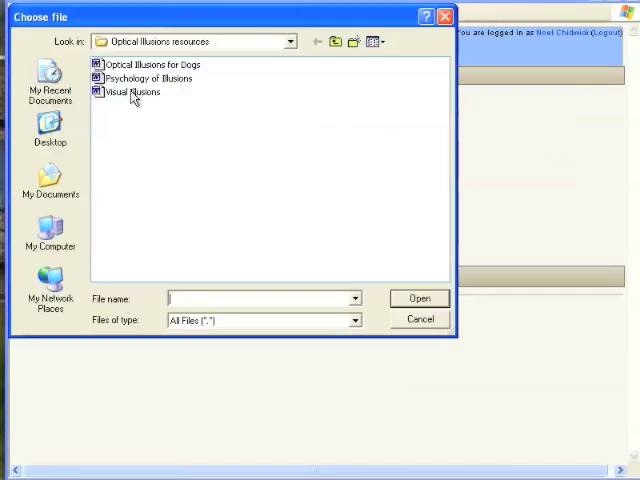
pyautogui.click(130, 92)
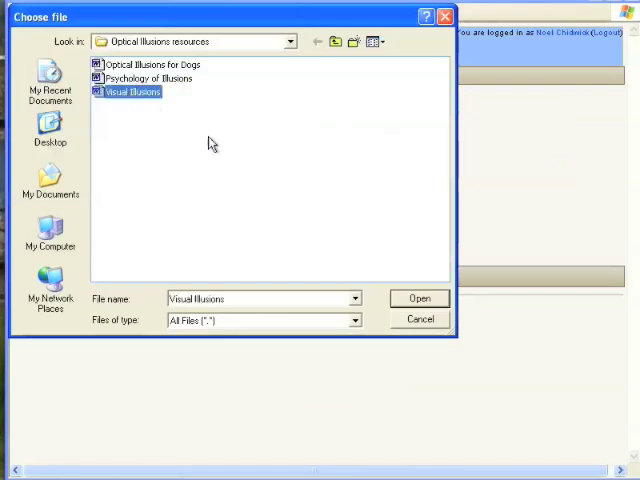
pyautogui.moveTo(413, 298)
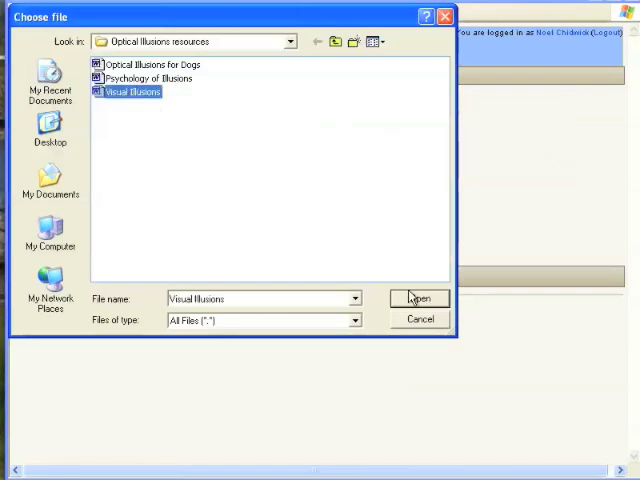
pyautogui.click(420, 298)
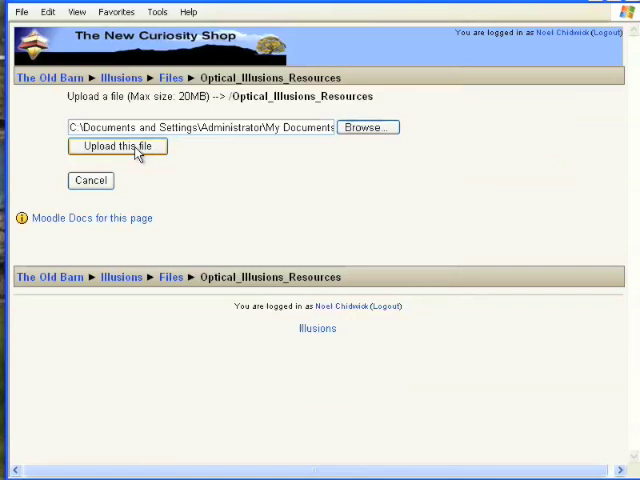
pyautogui.click(117, 146)
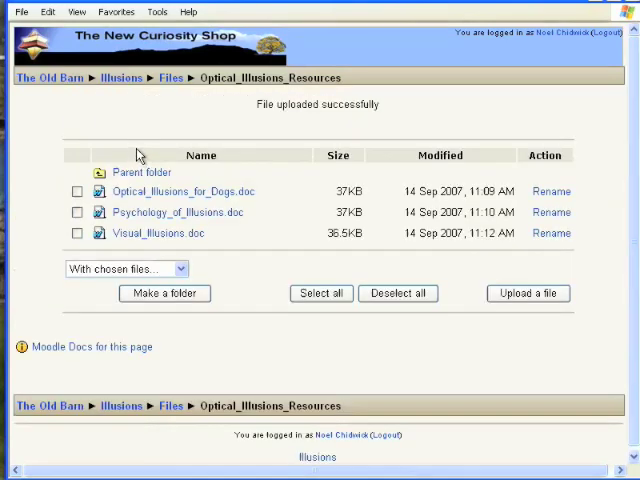
pyautogui.moveTo(122, 77)
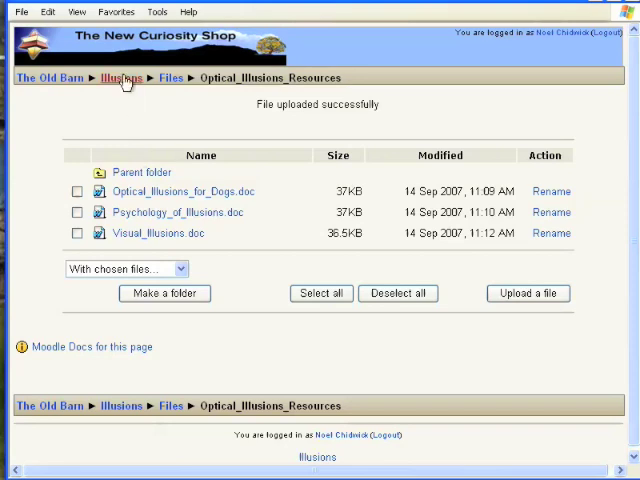
# Step: Return to the Illusions course home page via the breadcrumb
pyautogui.click(121, 77)
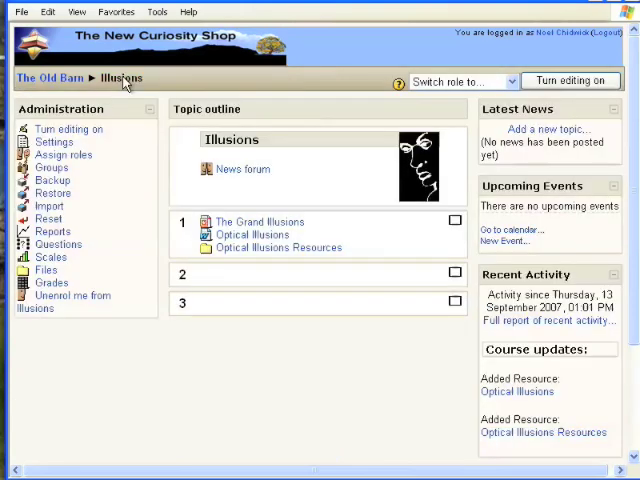
pyautogui.moveTo(155, 140)
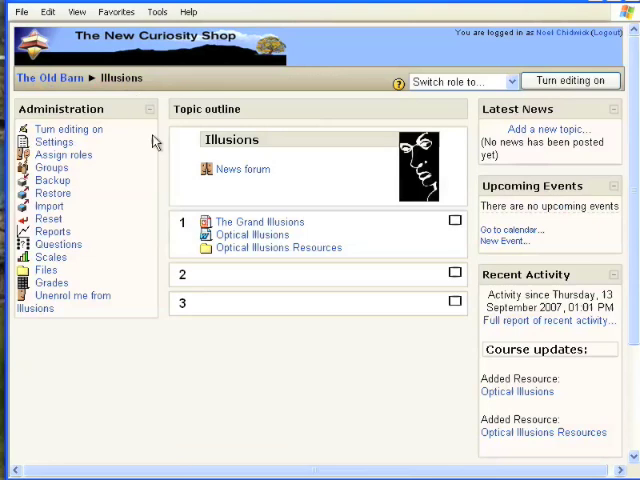
pyautogui.moveTo(241, 210)
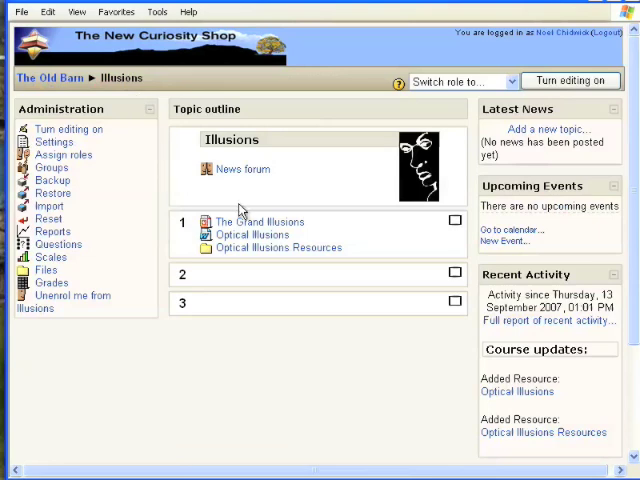
pyautogui.moveTo(278, 247)
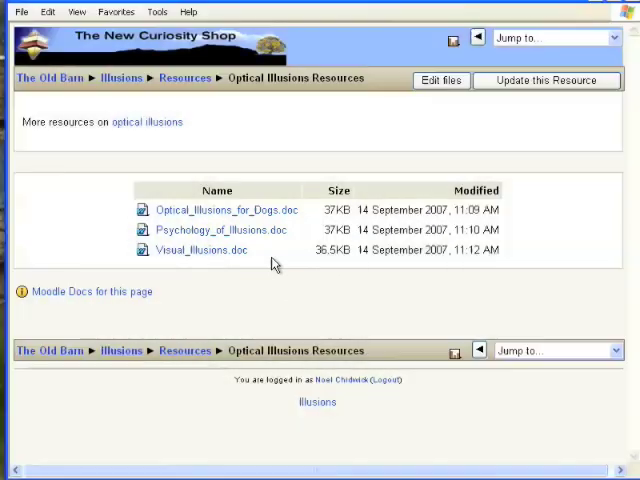
pyautogui.moveTo(122, 78)
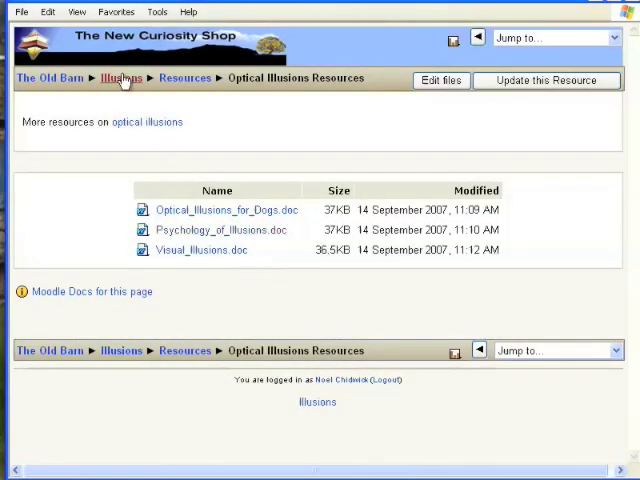